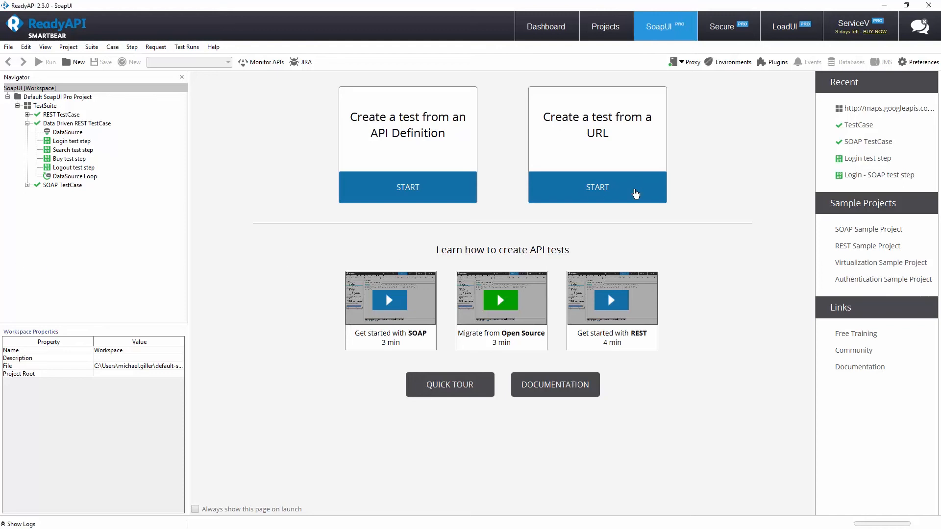
- Enter the Nashville Maps geocode URL as POST and add the Books volumes URL (q=city)
{"action": "left_click", "coordinate": [597, 187]}
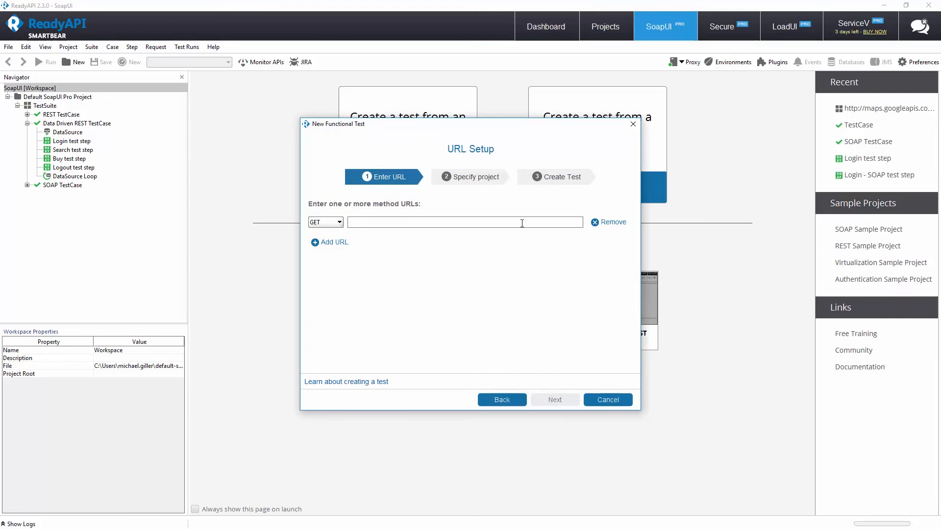
{"action": "type", "text": "http://maps.googleapis.com/maps/api/geocode/json?address=Nashville"}
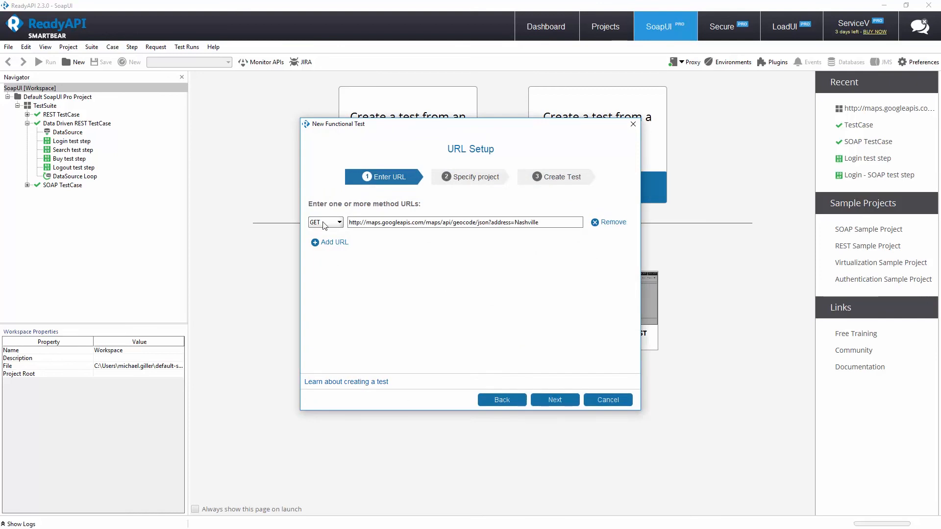
{"action": "left_click", "coordinate": [326, 222]}
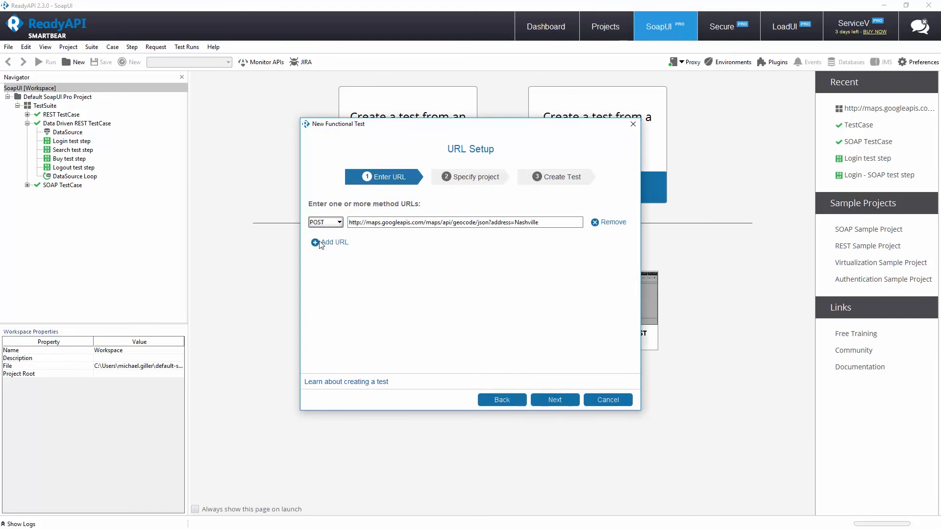
{"action": "left_click", "coordinate": [330, 243]}
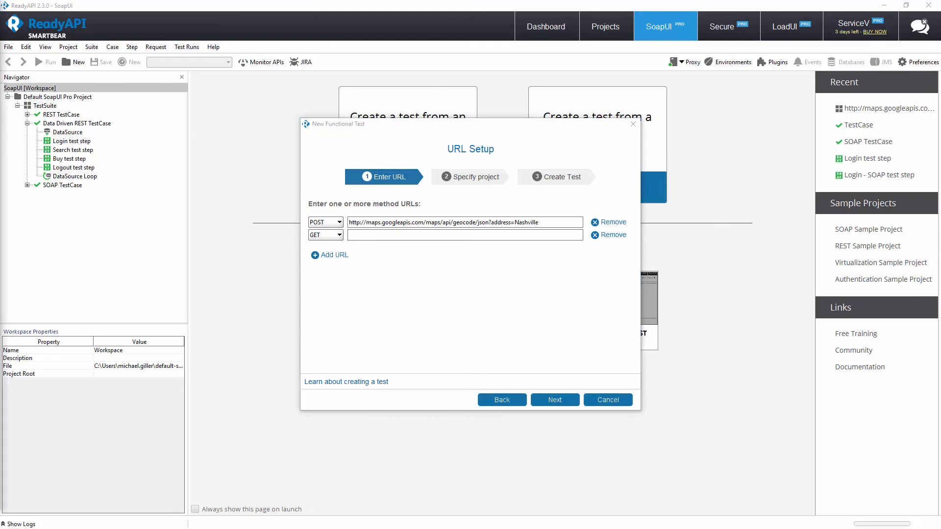
{"action": "left_click", "coordinate": [464, 235]}
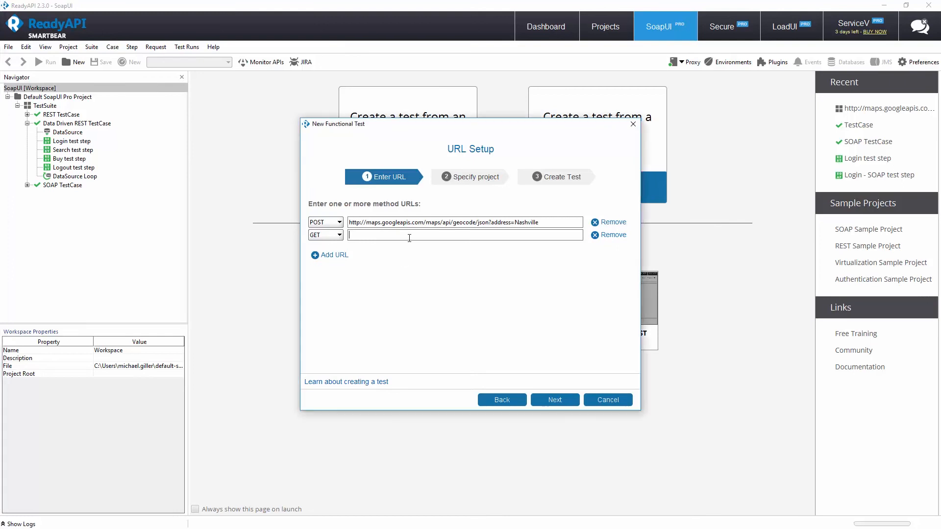
{"action": "type", "text": "https://www.googleapis.com/books/v1/volumes?q=city"}
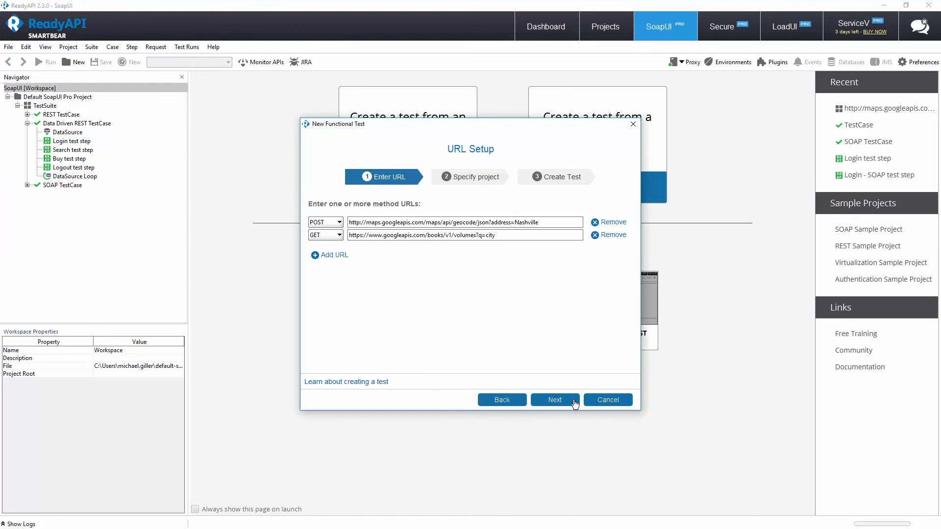
- Add both requests to the Default SoapUI Pro Project as a single TestCase
{"action": "left_click", "coordinate": [554, 400]}
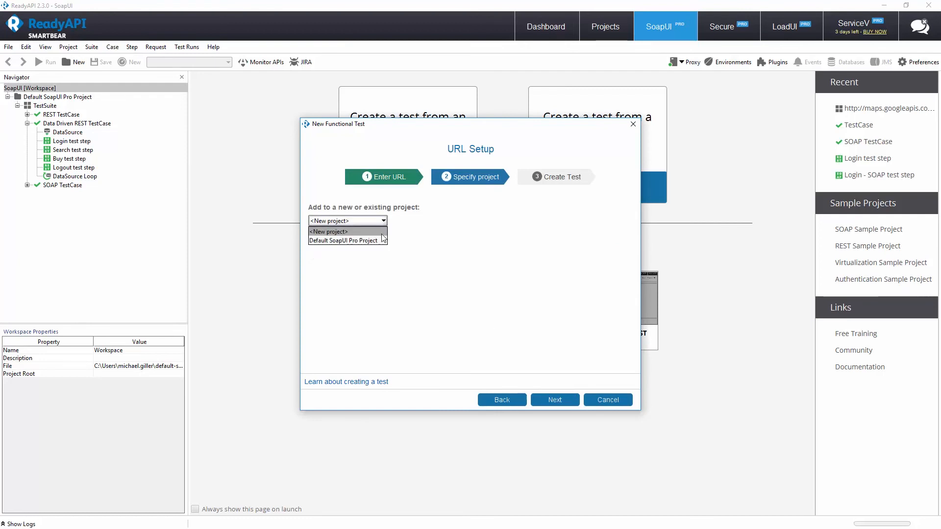
{"action": "left_click", "coordinate": [345, 240]}
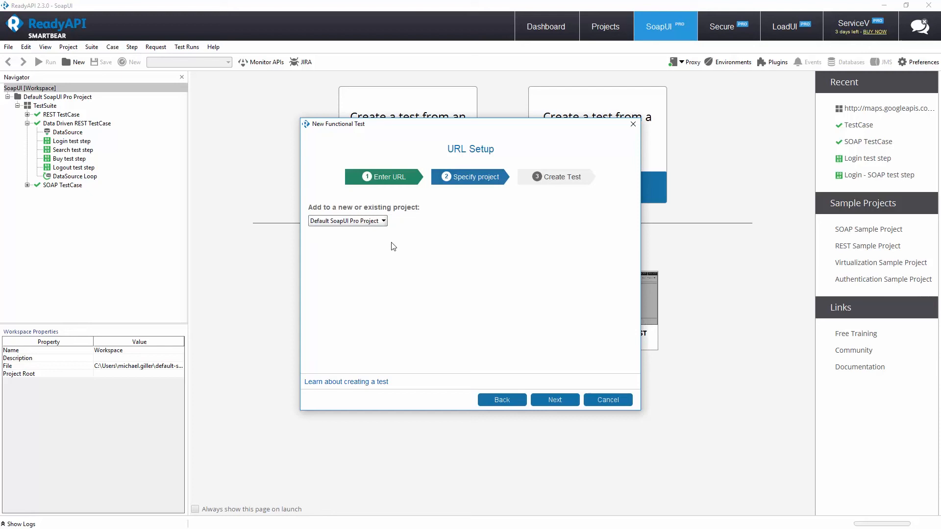
{"action": "left_click", "coordinate": [554, 400]}
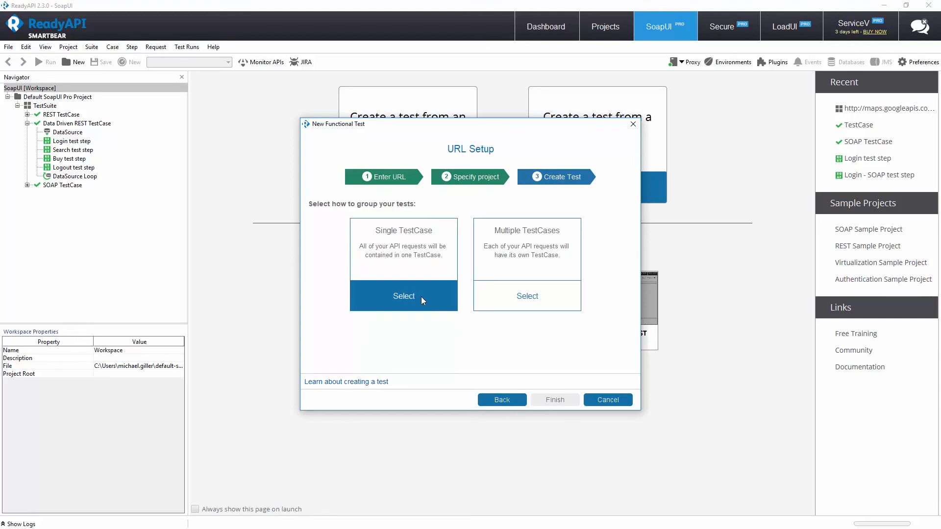
{"action": "left_click", "coordinate": [403, 296]}
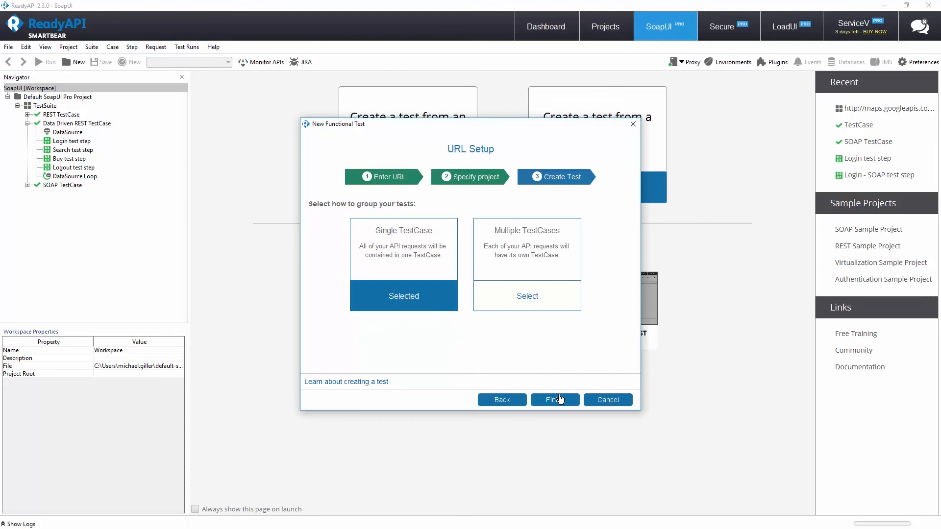
{"action": "left_click", "coordinate": [554, 400]}
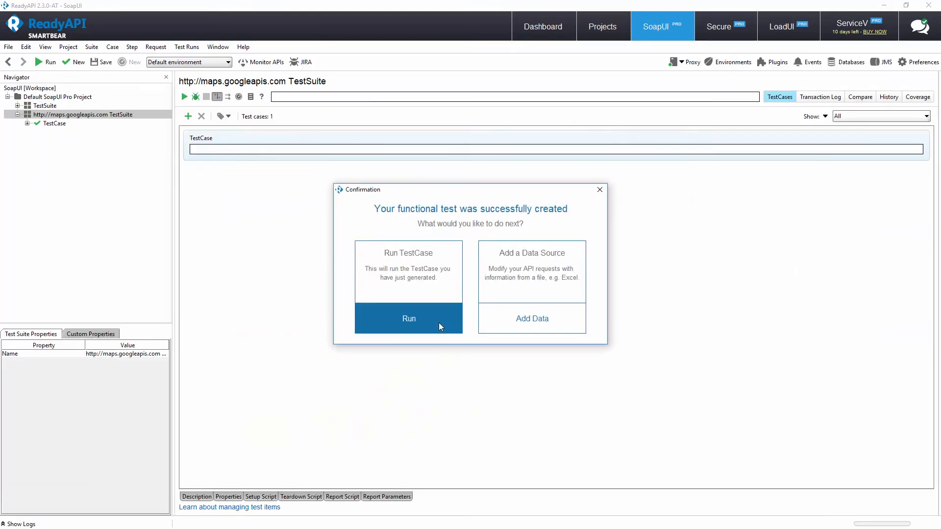
- Run the generated test case and scroll Request 1's Raw response showing Nashville geocode JSON
{"action": "left_click", "coordinate": [409, 319]}
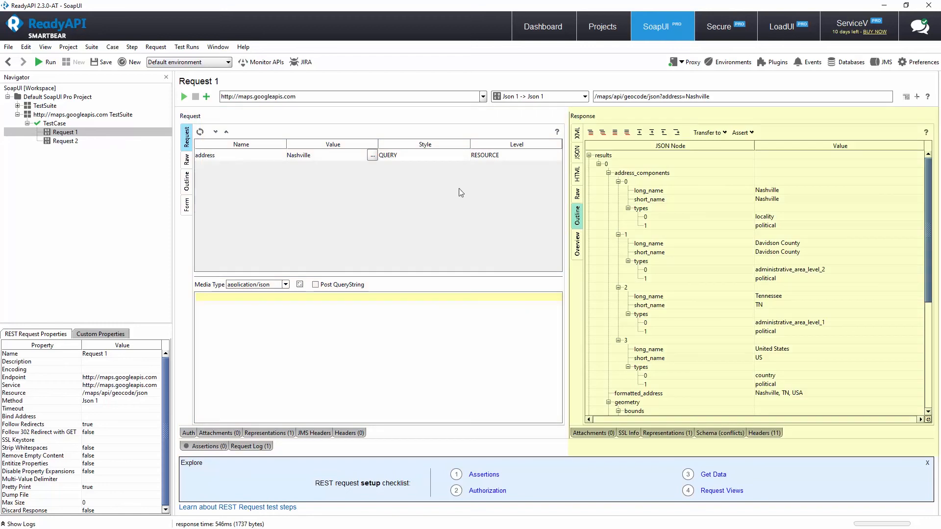
{"action": "left_click", "coordinate": [576, 193]}
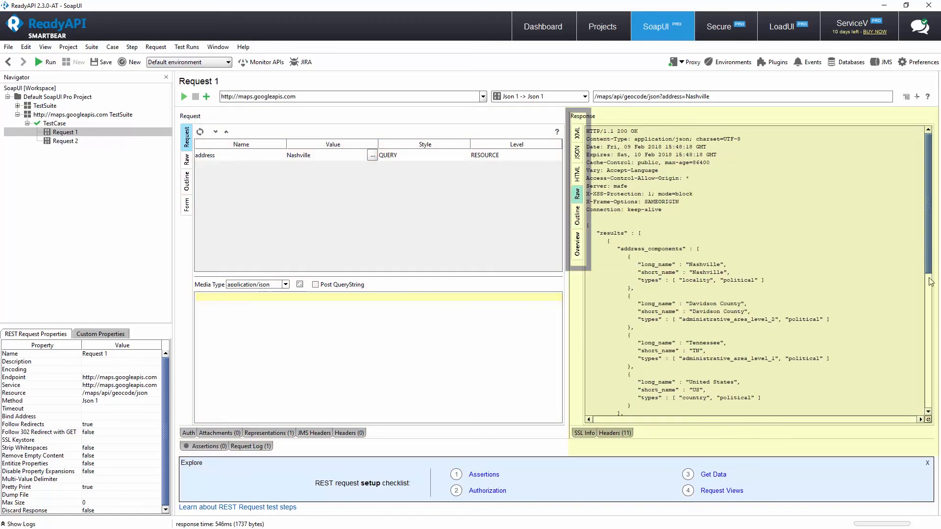
{"action": "scroll", "scroll_direction": "down", "scroll_amount": 3}
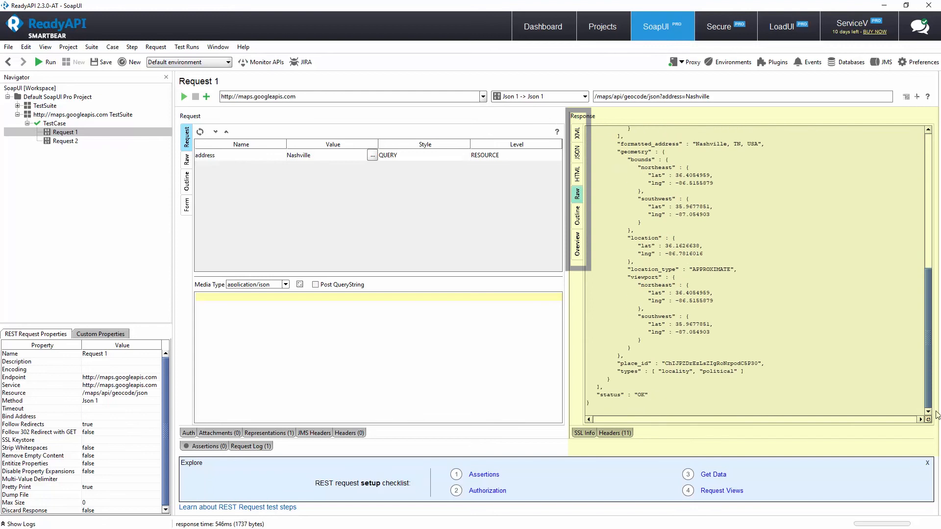
{"action": "mouse_move", "coordinate": [937, 414]}
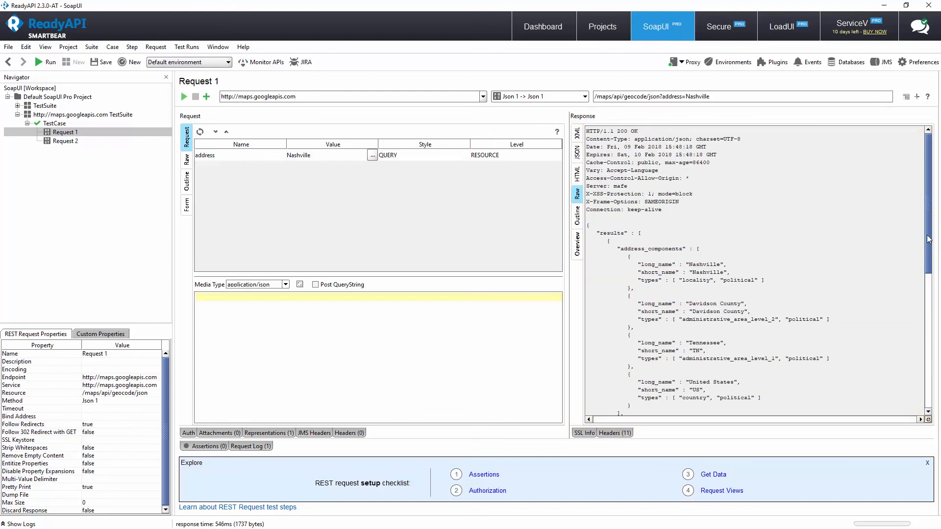
- Rename Request 1 to 'Maps' and Request 2 to 'Books'
{"action": "right_click", "coordinate": [64, 132]}
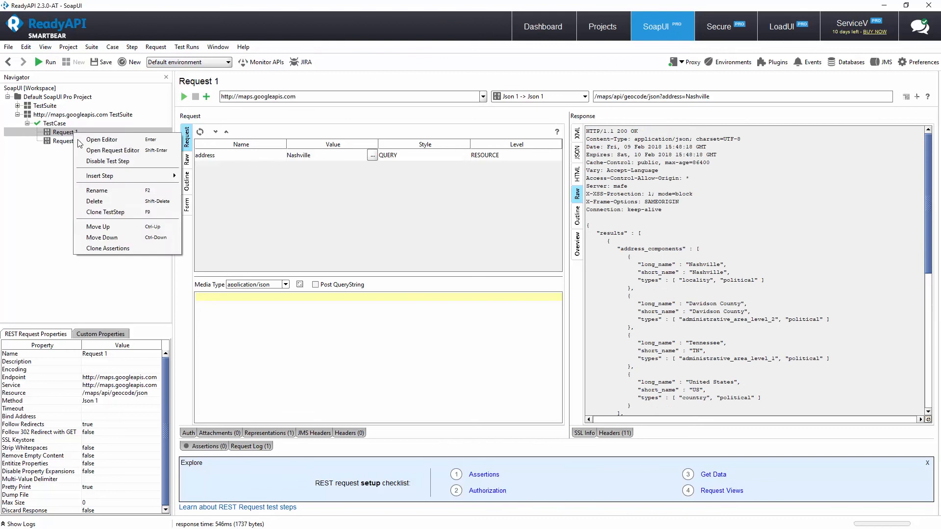
{"action": "left_click", "coordinate": [96, 190]}
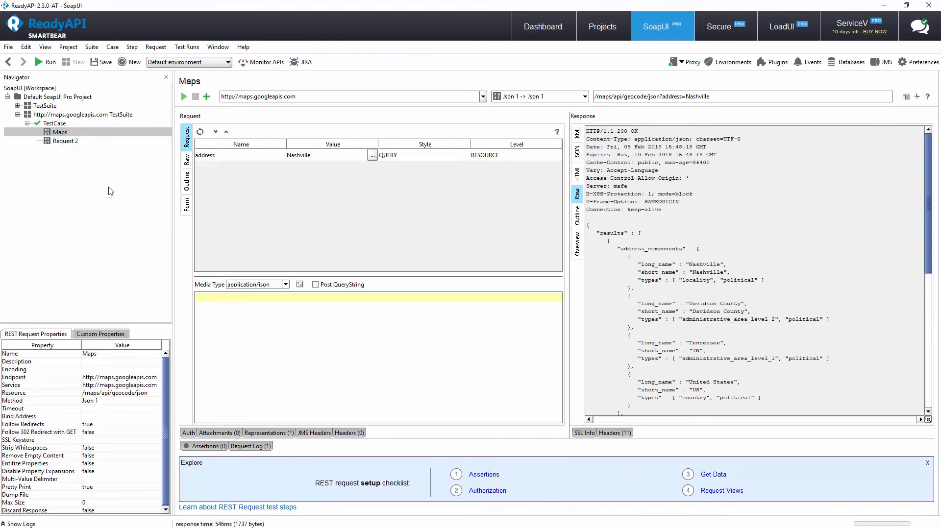
{"action": "double_click", "coordinate": [65, 140]}
{"action": "type", "text": "Books"}
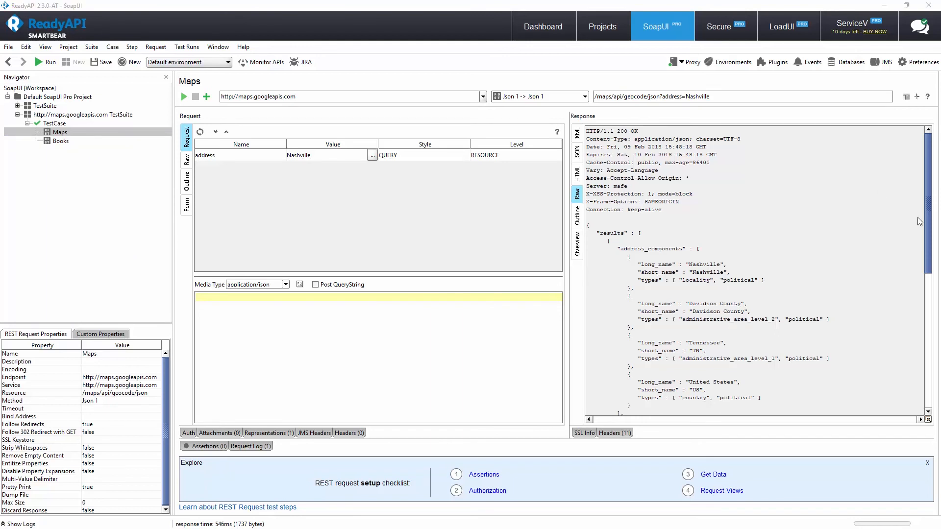
- Save a JSONPath content assertion on the Maps step: $['status'] equals OK
{"action": "scroll", "scroll_direction": "down", "scroll_amount": 3}
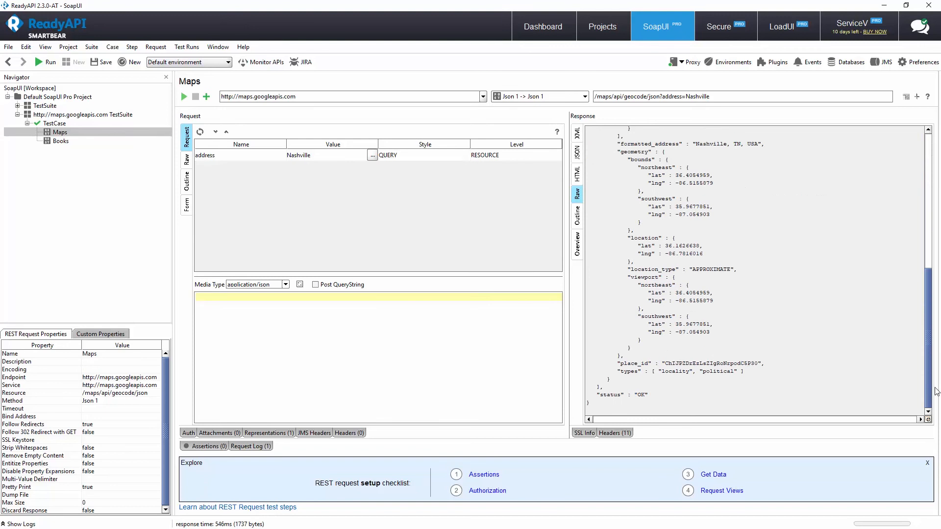
{"action": "mouse_move", "coordinate": [580, 225]}
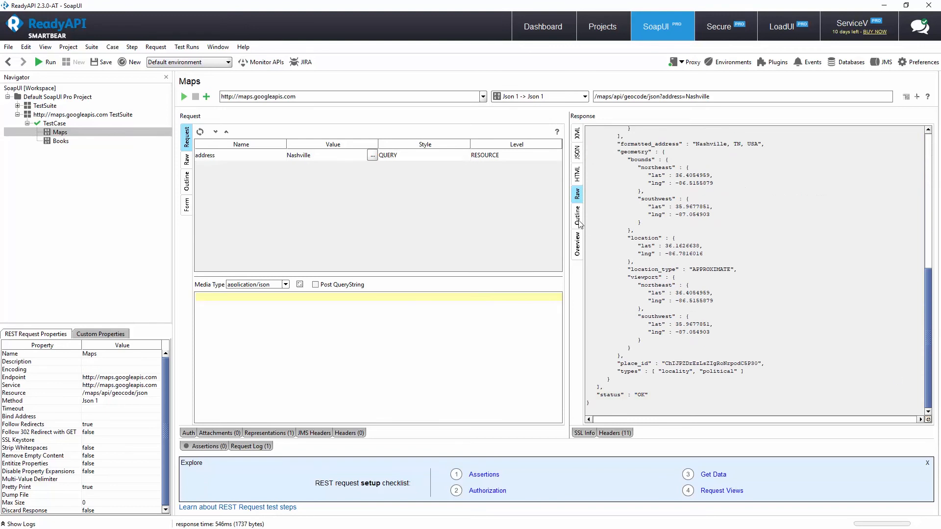
{"action": "left_click", "coordinate": [577, 228]}
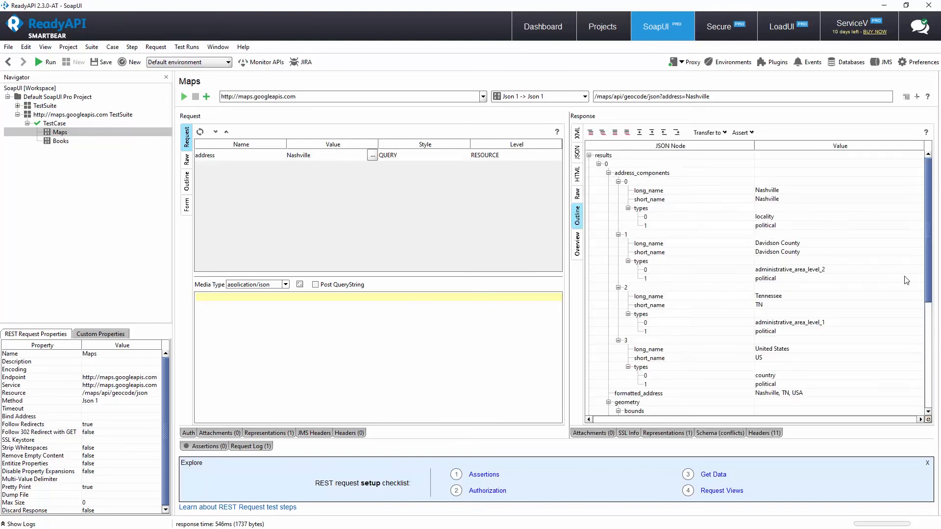
{"action": "scroll", "scroll_direction": "down", "scroll_amount": 3}
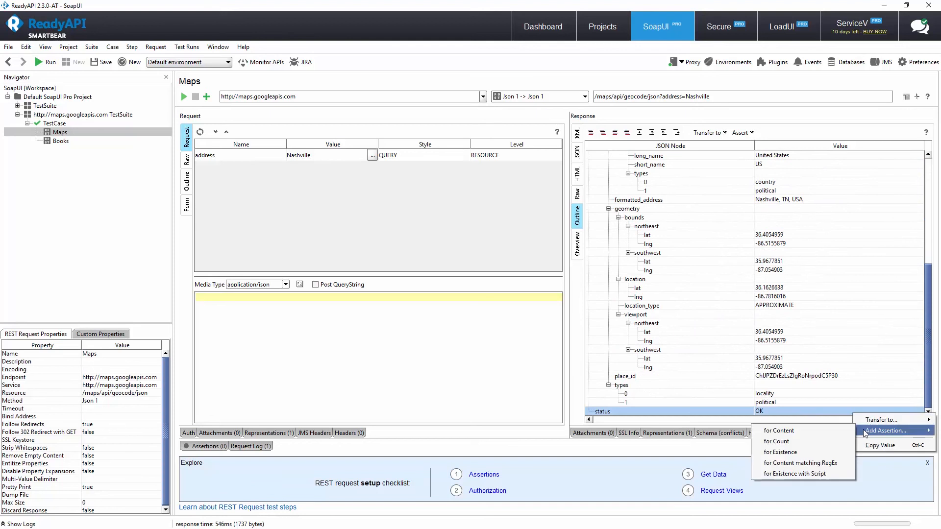
{"action": "mouse_move", "coordinate": [778, 430]}
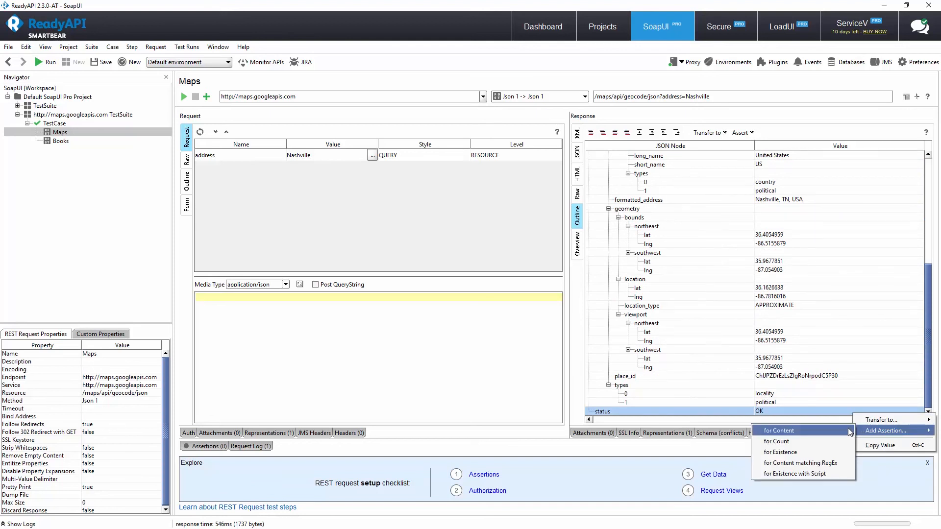
{"action": "left_click", "coordinate": [779, 430]}
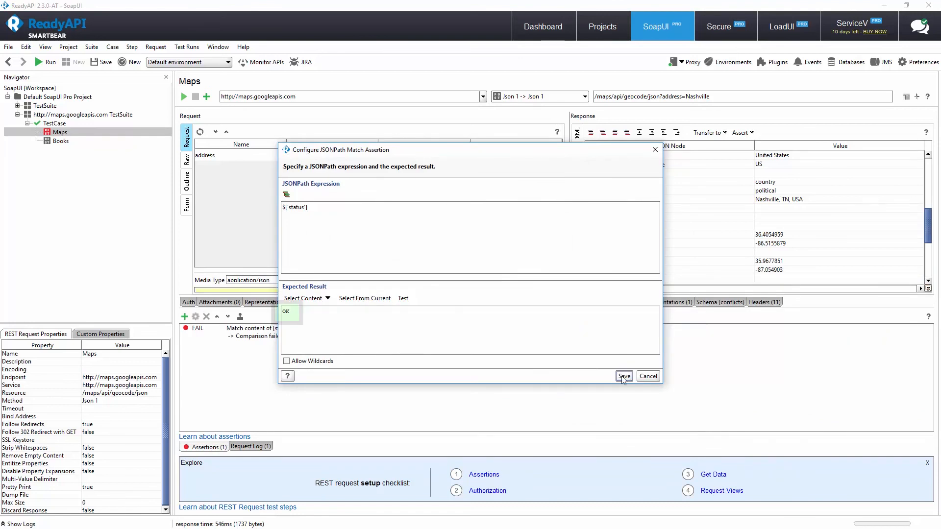
{"action": "left_click", "coordinate": [623, 376]}
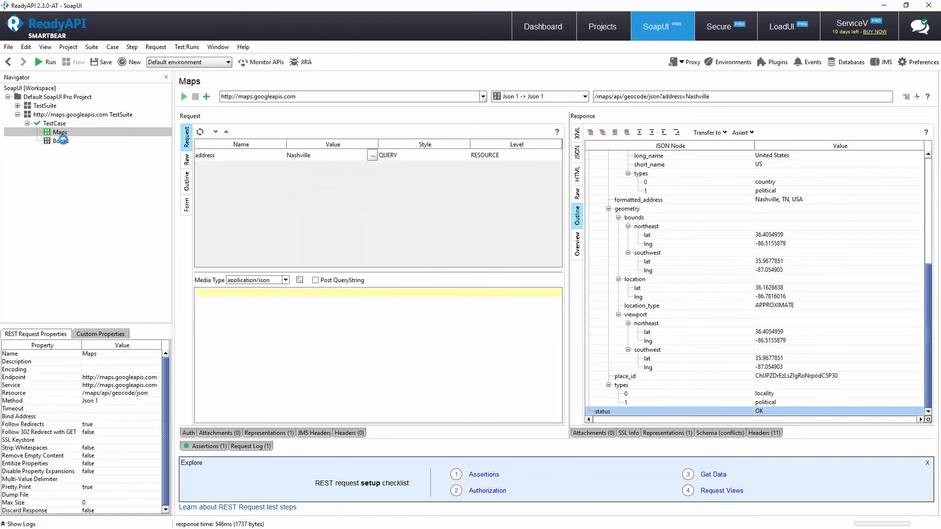
- Set the Books q parameter to the Maps response long_name and rerun Books
{"action": "left_click", "coordinate": [61, 141]}
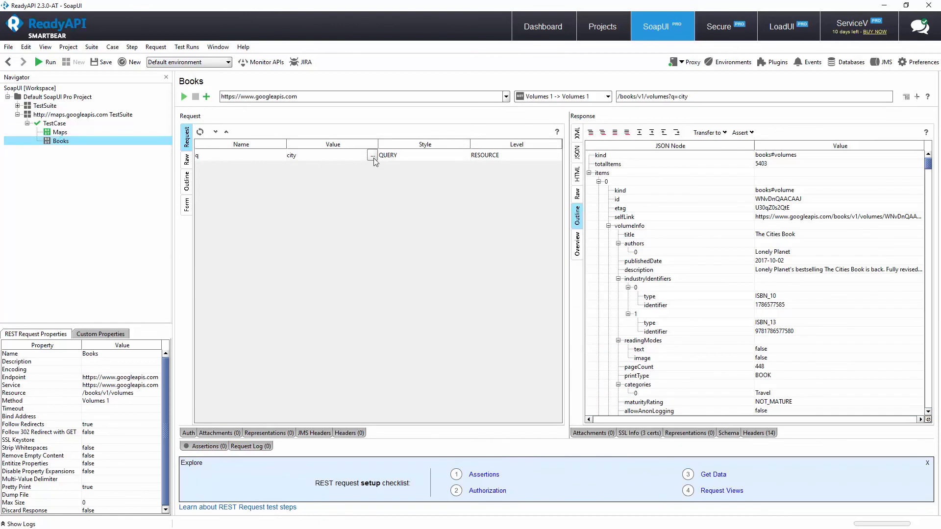
{"action": "left_click", "coordinate": [371, 155]}
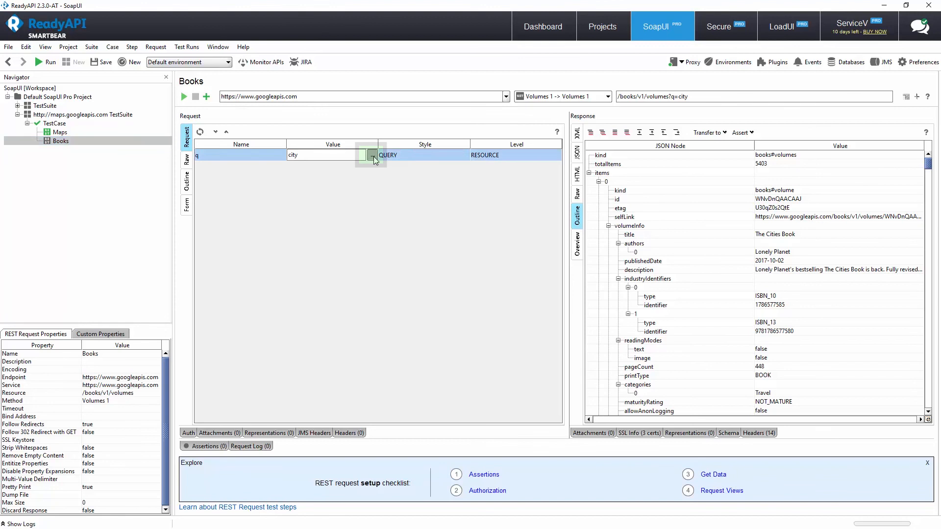
{"action": "left_click", "coordinate": [713, 474]}
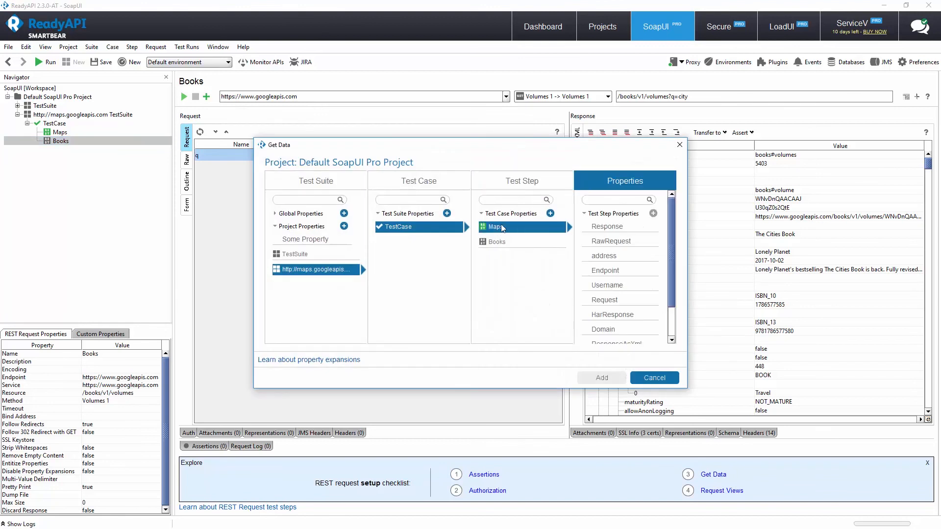
{"action": "left_click", "coordinate": [606, 227]}
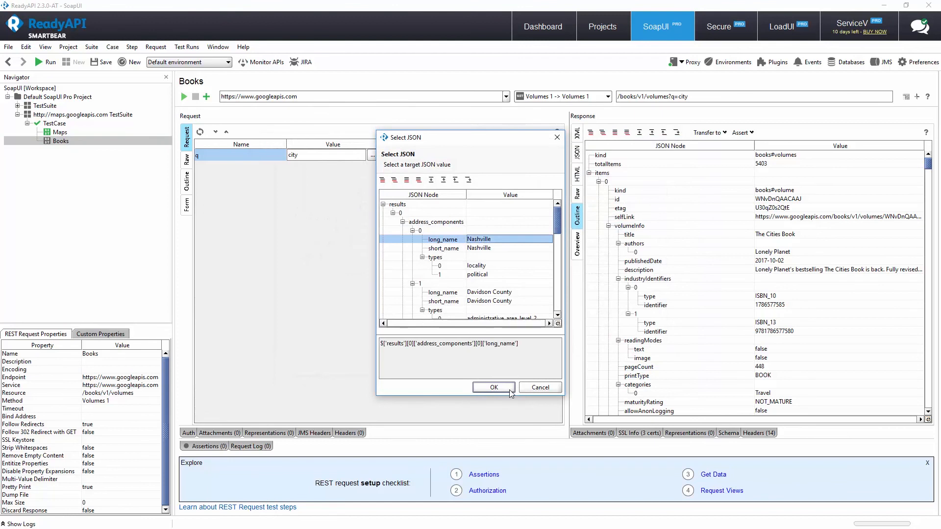
{"action": "left_click", "coordinate": [493, 387]}
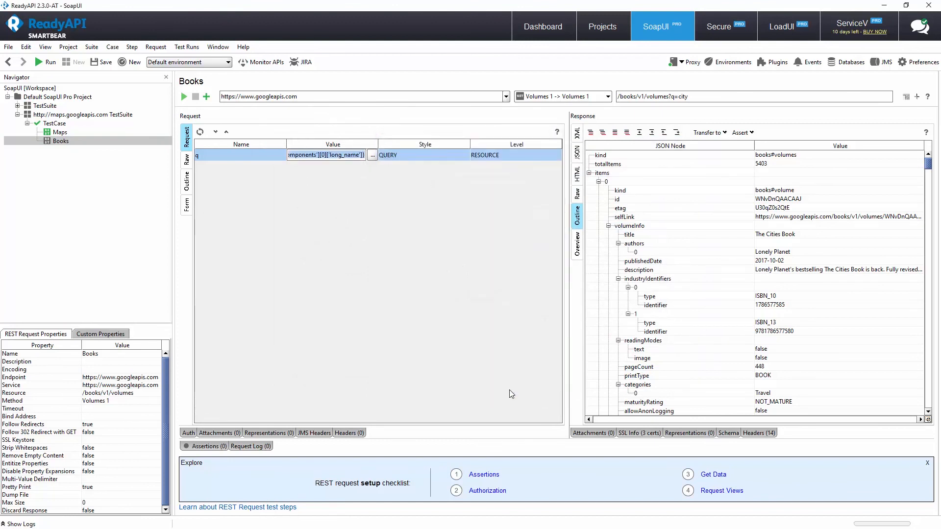
{"action": "left_click", "coordinate": [183, 97]}
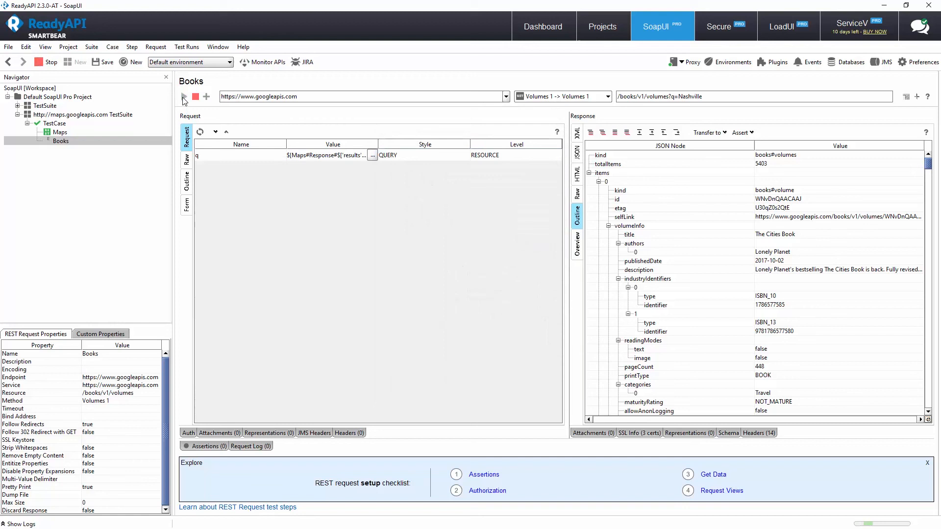
{"action": "left_click", "coordinate": [183, 97]}
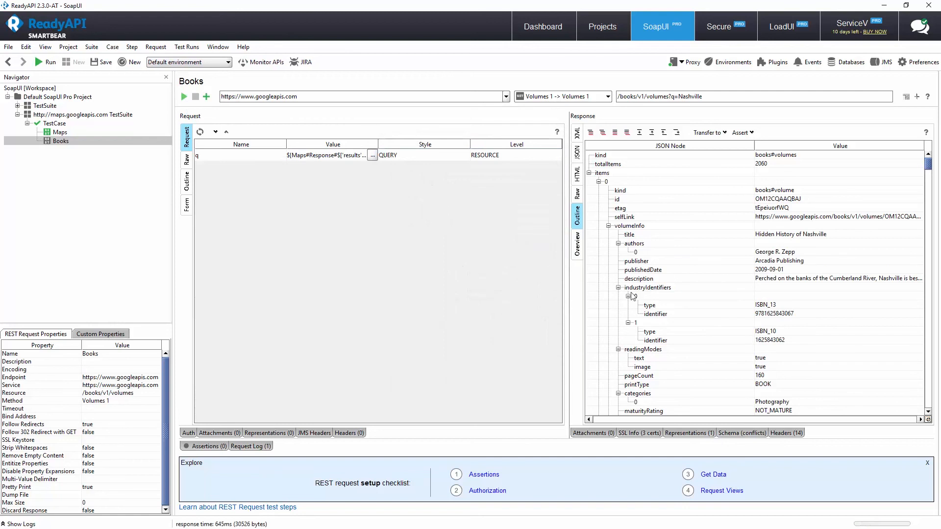
{"action": "mouse_move", "coordinate": [674, 240]}
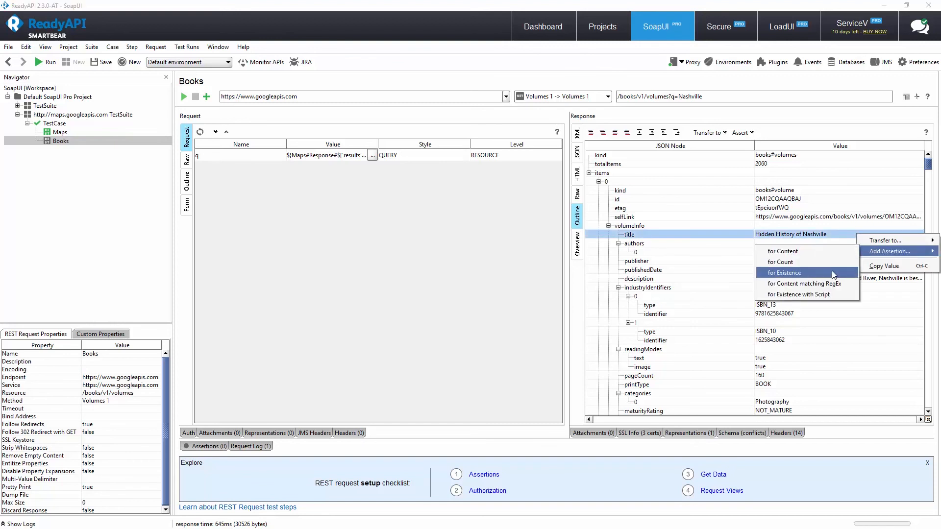
- Save a JSONPath existence assertion on $['items'][0]['volumeInfo']['title'] for Books
{"action": "left_click", "coordinate": [784, 272]}
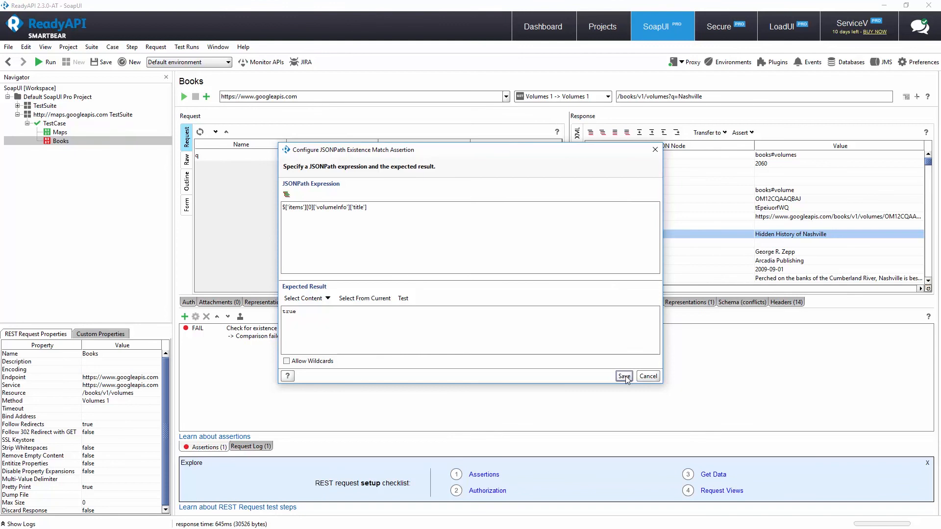
{"action": "left_click", "coordinate": [623, 376]}
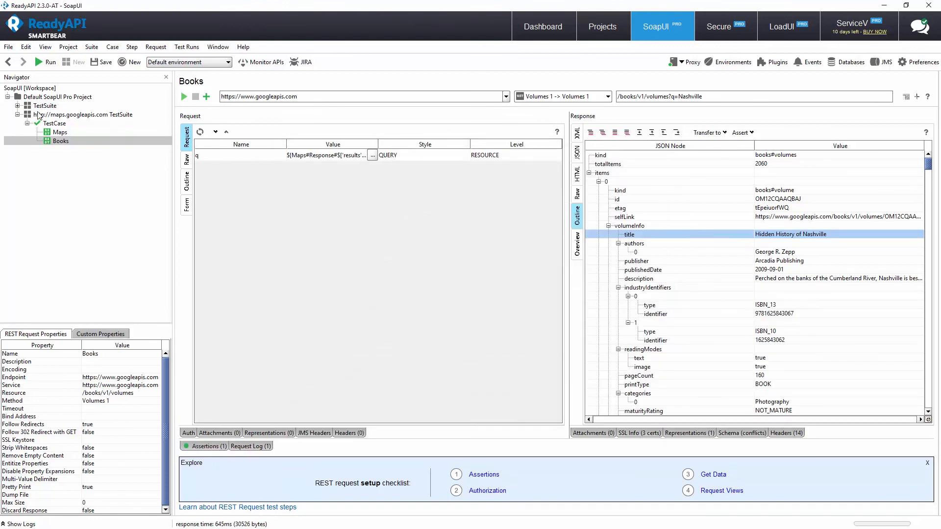
- Run the full TestCase with Maps and Books passing, then create its report
{"action": "left_click", "coordinate": [83, 114]}
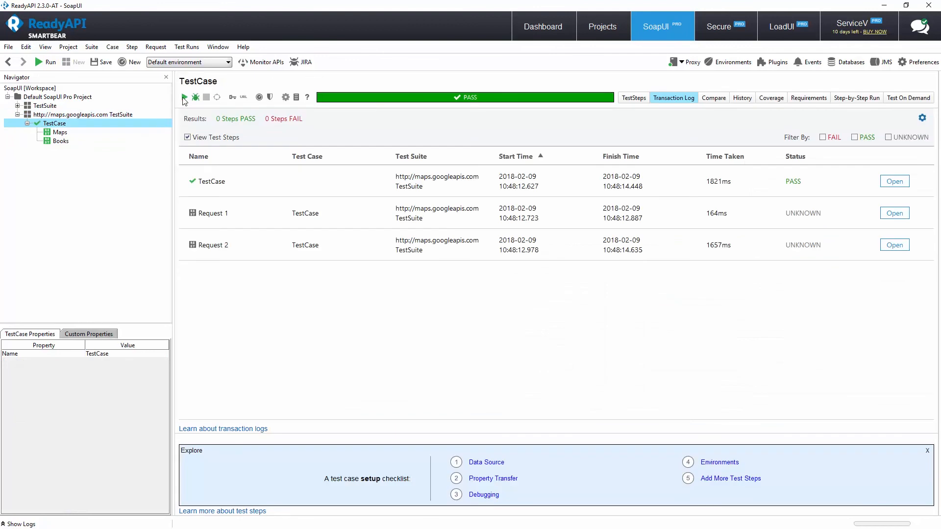
{"action": "left_click", "coordinate": [184, 97]}
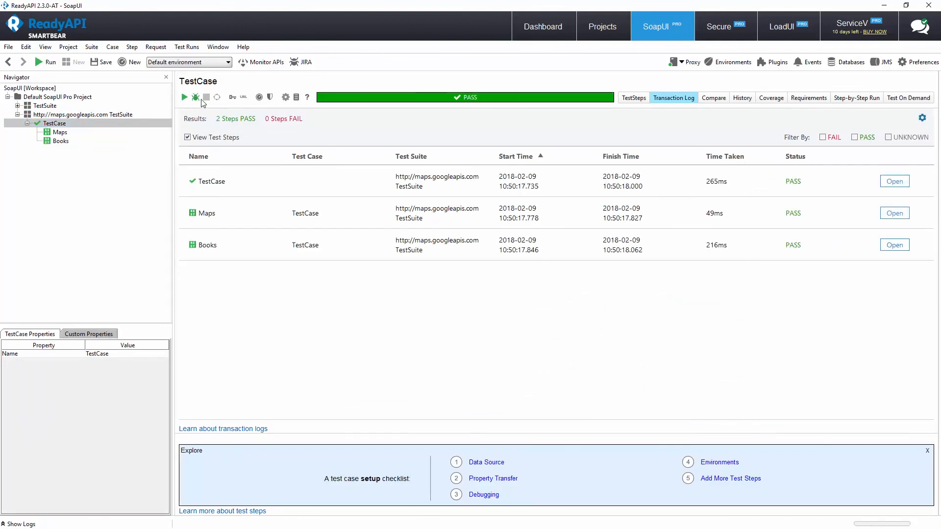
{"action": "mouse_move", "coordinate": [296, 97]}
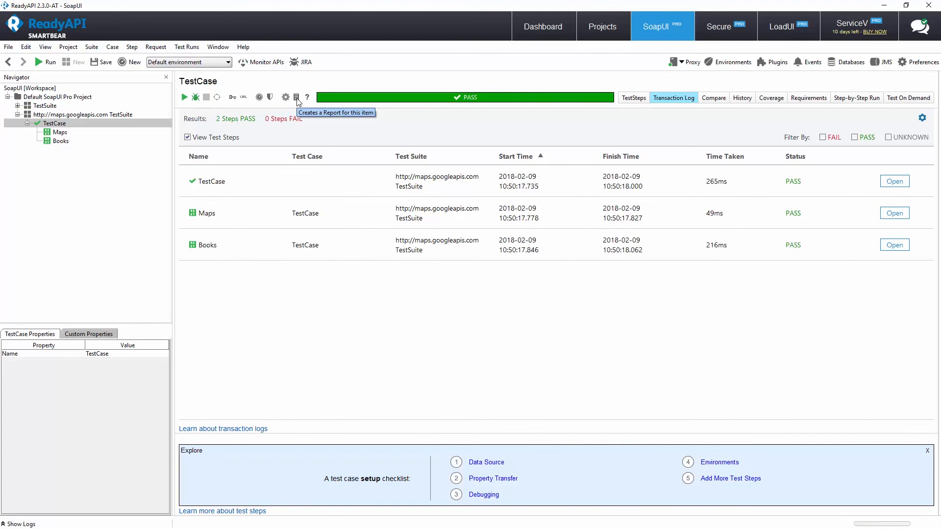
{"action": "left_click", "coordinate": [296, 97]}
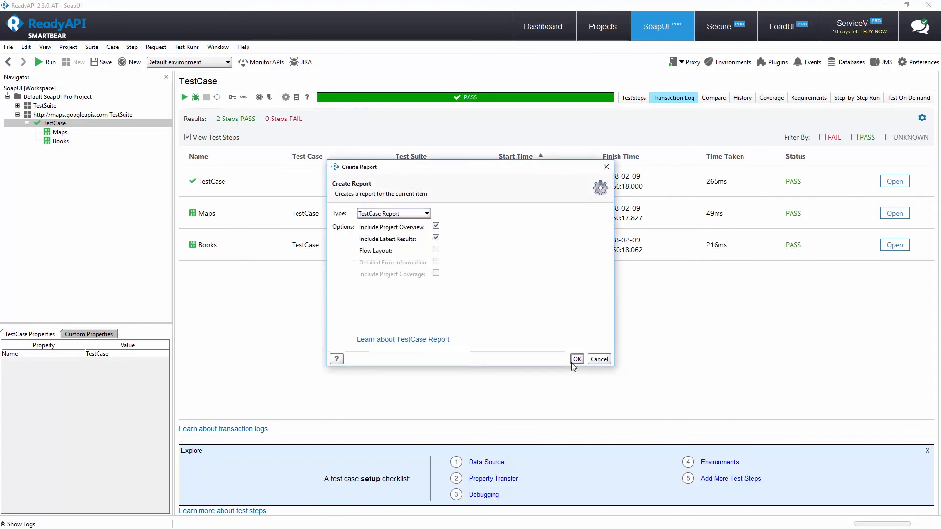
{"action": "left_click", "coordinate": [576, 359]}
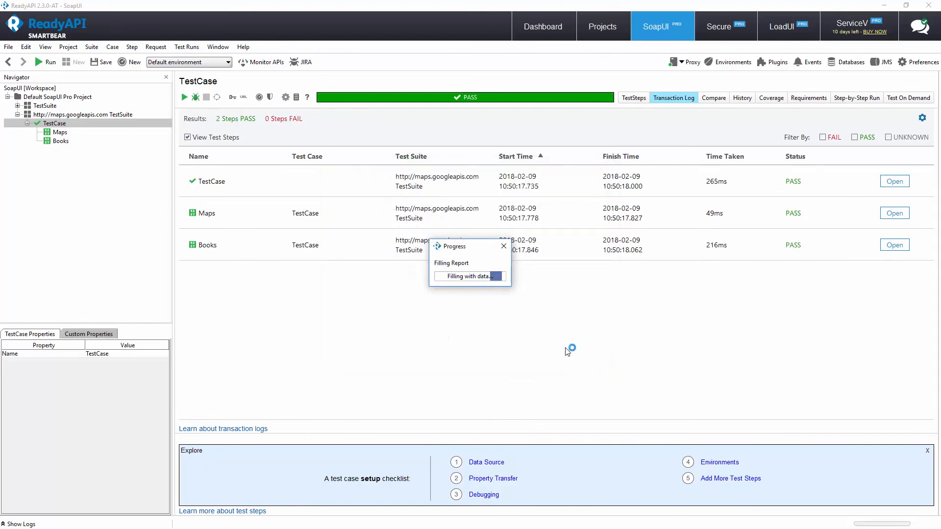